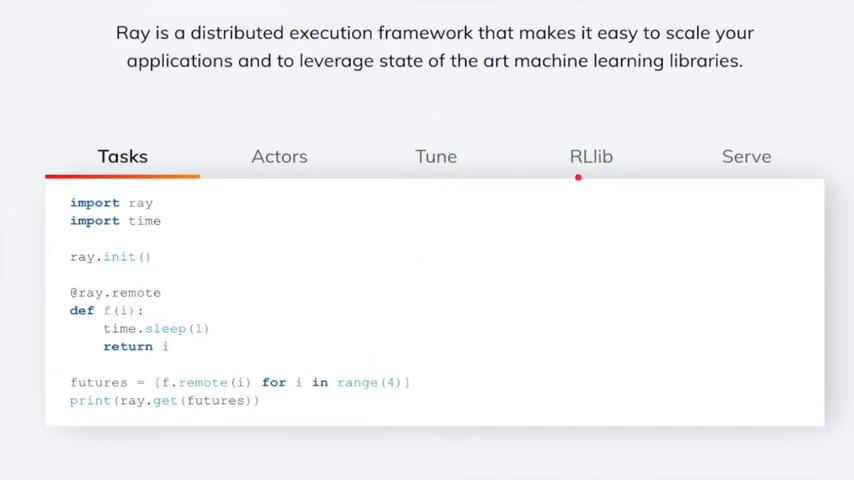
mouse_move(632, 264)
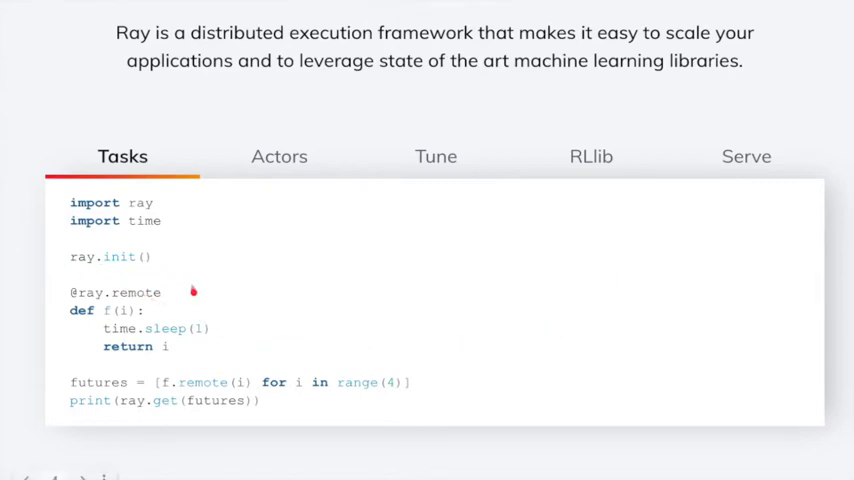
mouse_move(58, 292)
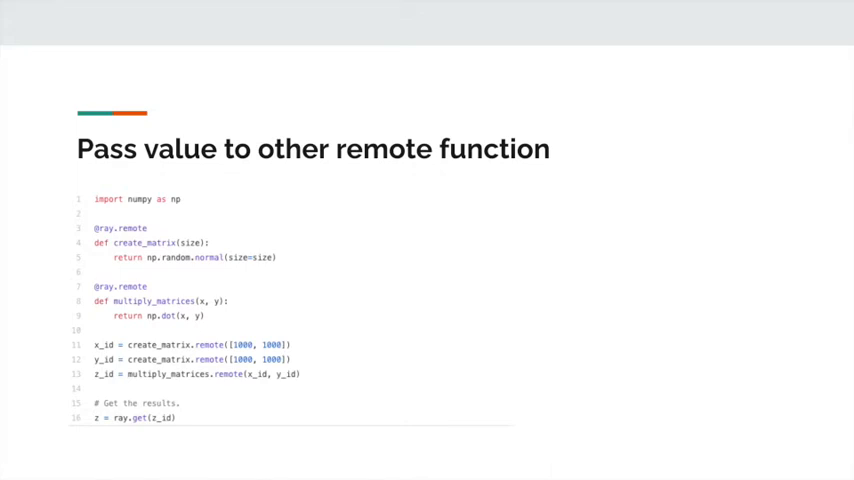
Advance the deck to the 'From Classes to Actors' slide with the Ray Counter code.
key("Right")
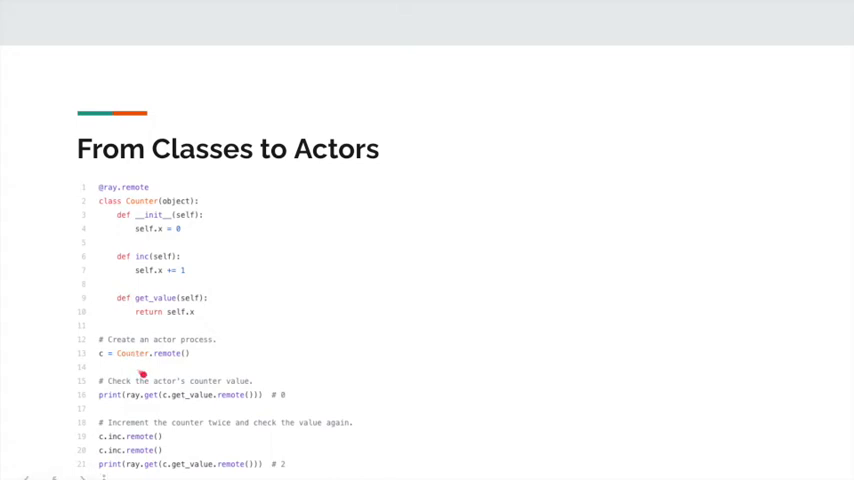
mouse_move(258, 408)
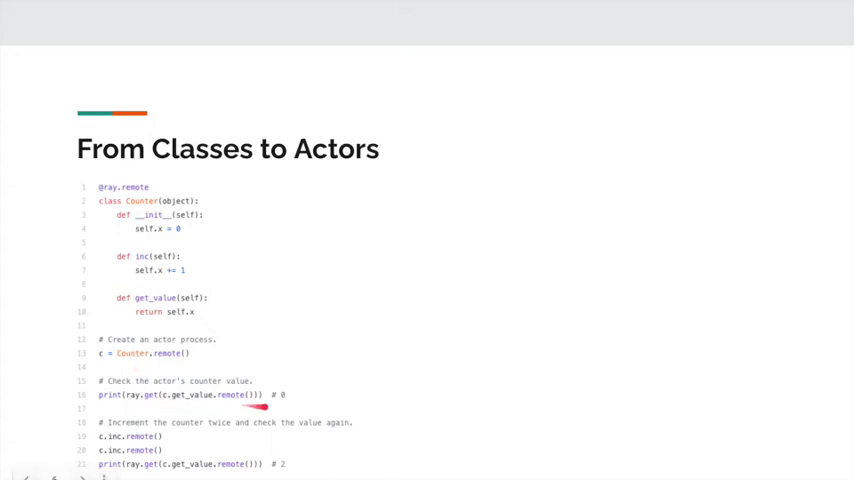